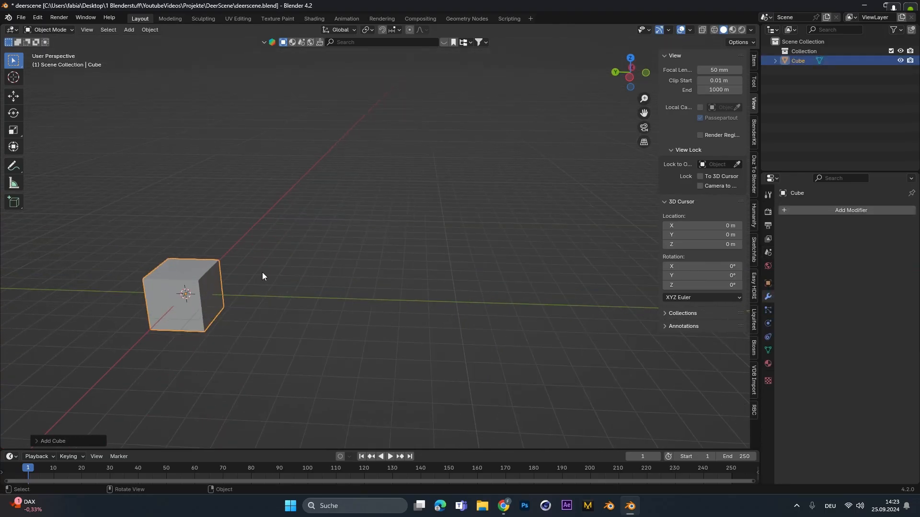
Step: Scale the cube into a room, loop-cut its back wall and delete faces for three windows
{"action": "key", "text": "s"}
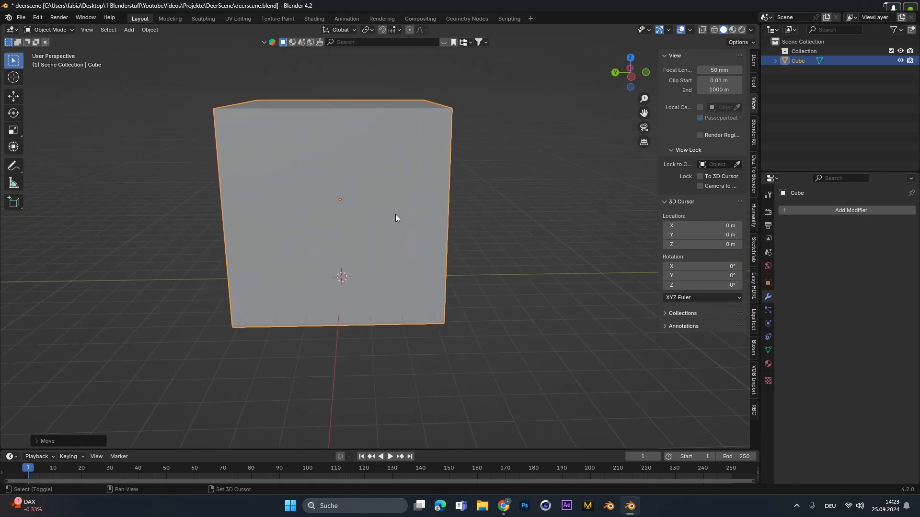
{"action": "key", "text": "Tab"}
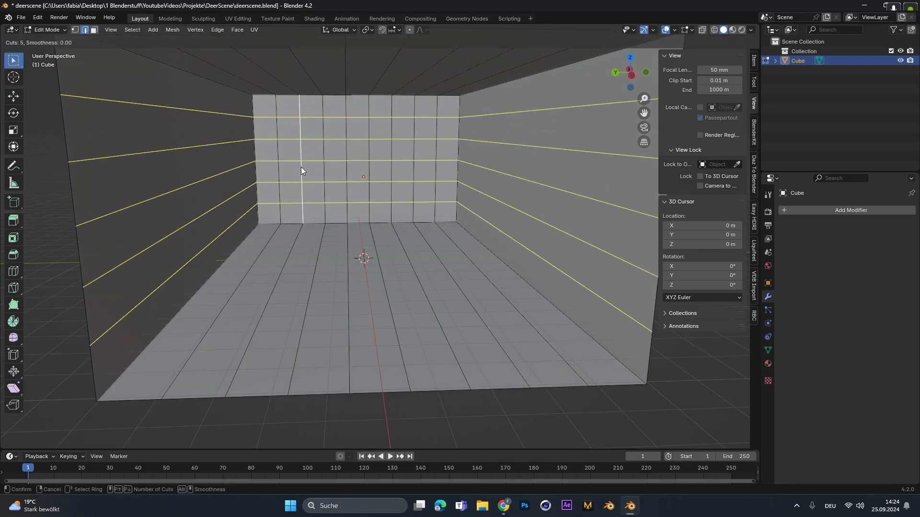
{"action": "left_click", "coordinate": [301, 170]}
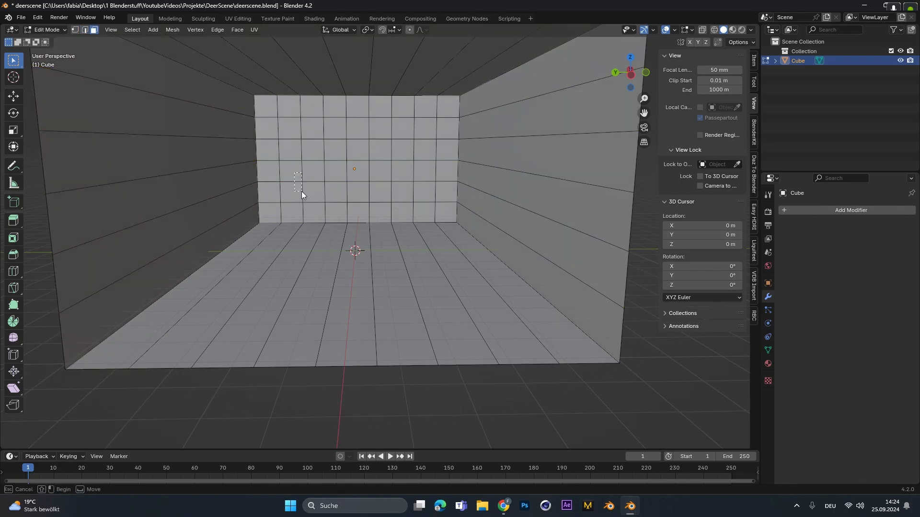
{"action": "key", "text": "x"}
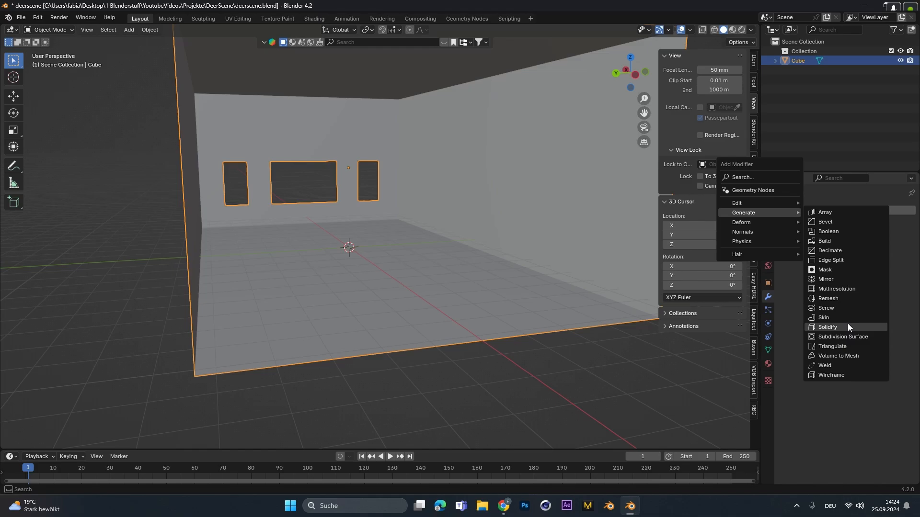
Step: Add a Solidify modifier with Thickness -0.38 m and Even Thickness enabled
{"action": "left_click", "coordinate": [827, 326]}
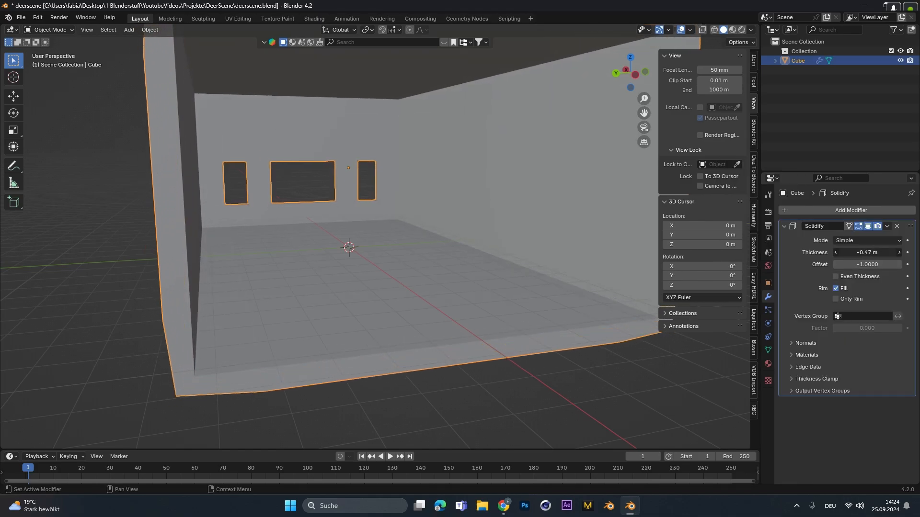
{"action": "left_click", "coordinate": [835, 278]}
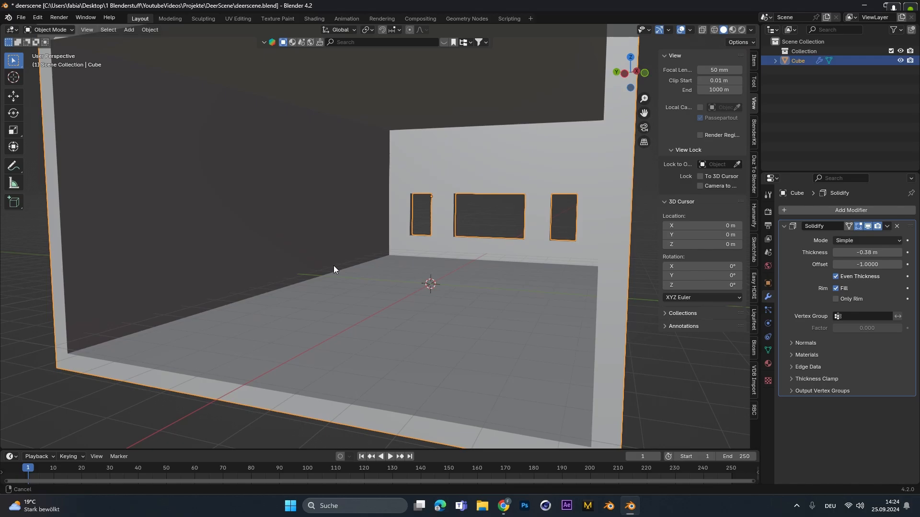
{"action": "left_click", "coordinate": [886, 227]}
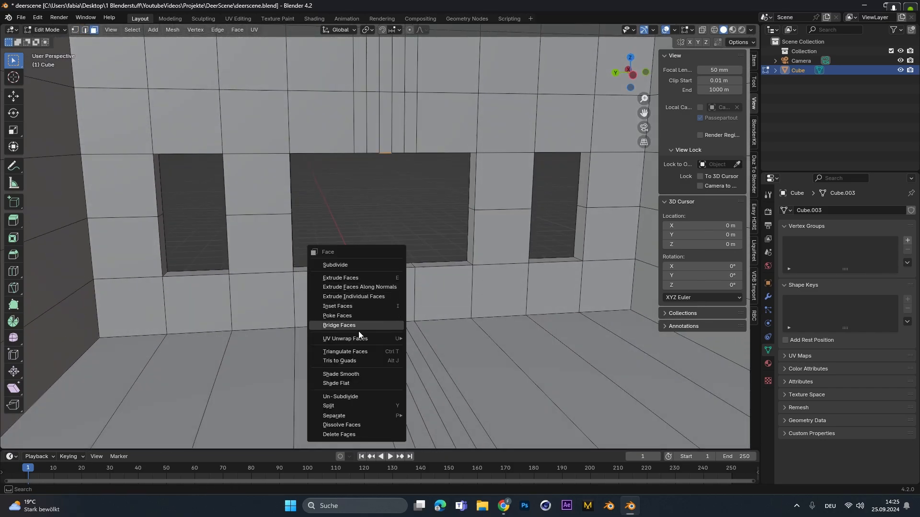
Step: Bridge the window faces through the wall so the openings get solid inner sides
{"action": "left_click", "coordinate": [338, 326]}
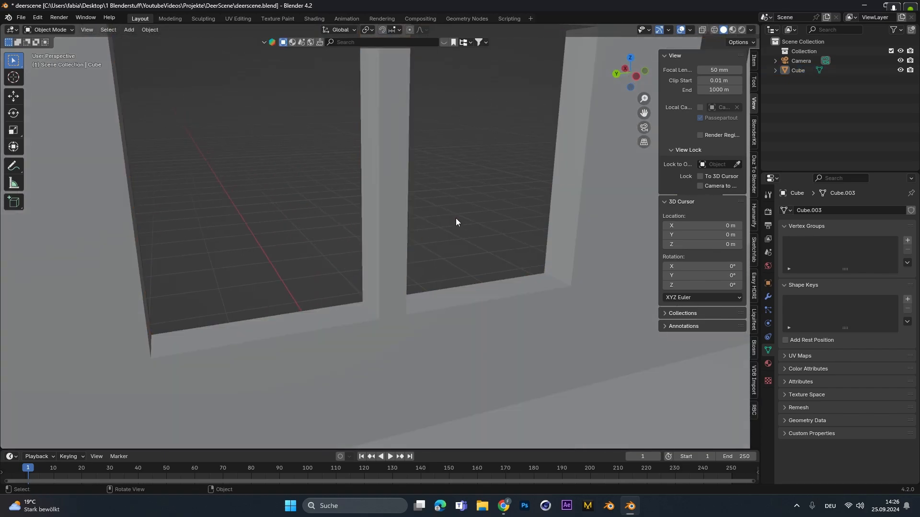
{"action": "key", "text": "Tab"}
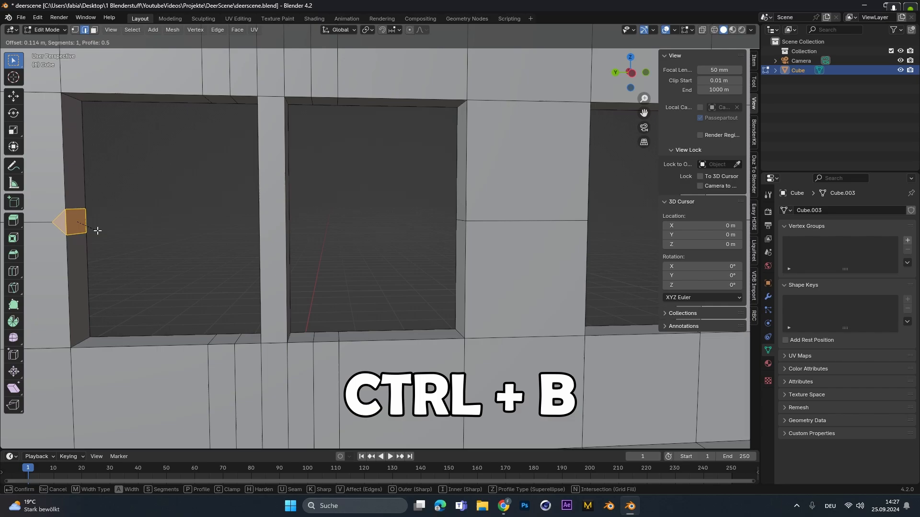
{"action": "mouse_move", "coordinate": [94, 230]}
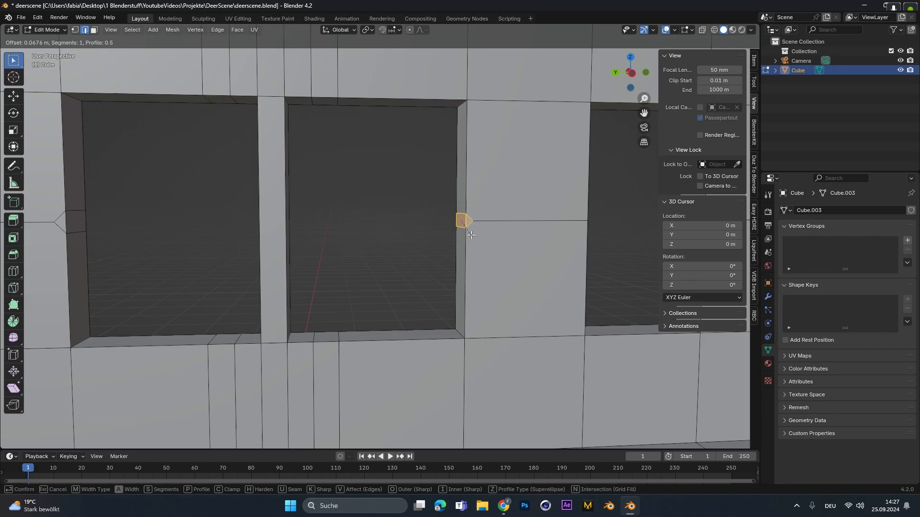
{"action": "mouse_move", "coordinate": [475, 239]}
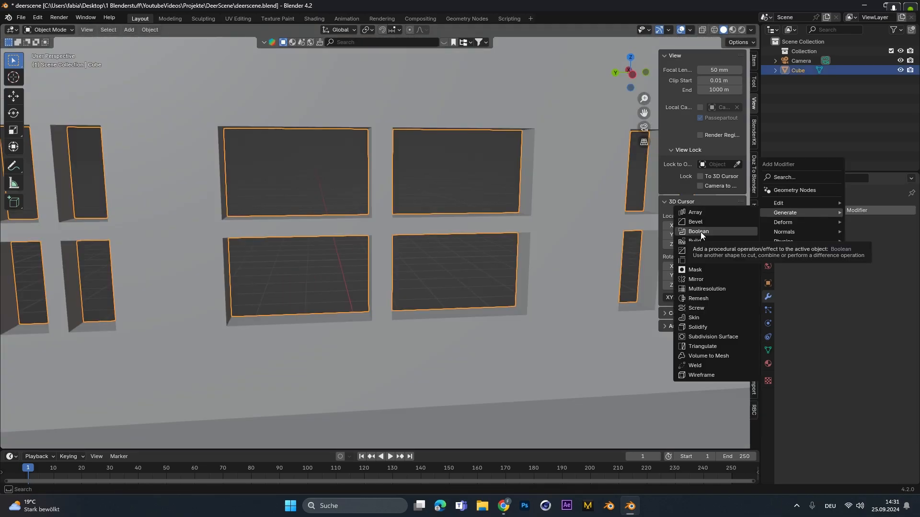
Step: Add a Bevel modifier with Amount 0.01 m and 3 segments to soften the room's edges
{"action": "left_click", "coordinate": [693, 224]}
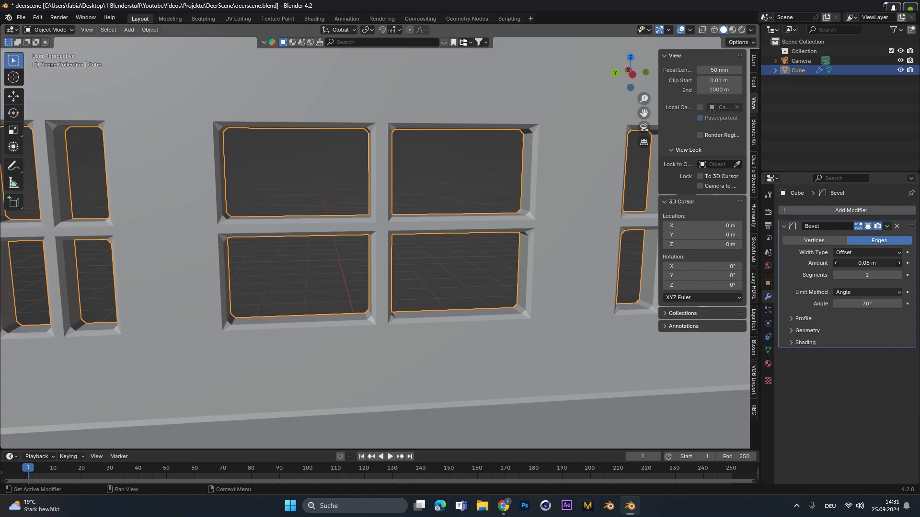
{"action": "left_click_drag", "start_coordinate": [867, 262], "coordinate": [874, 263]}
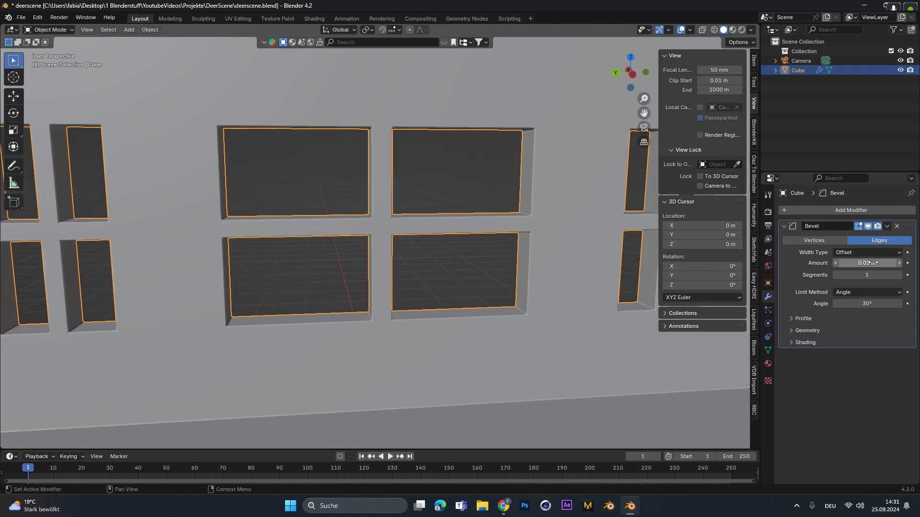
{"action": "left_click", "coordinate": [899, 275]}
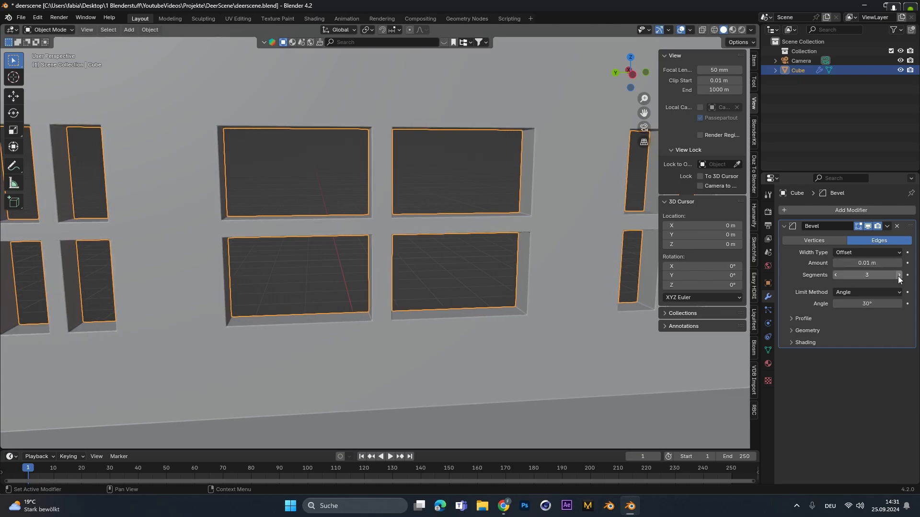
{"action": "left_click", "coordinate": [898, 262]}
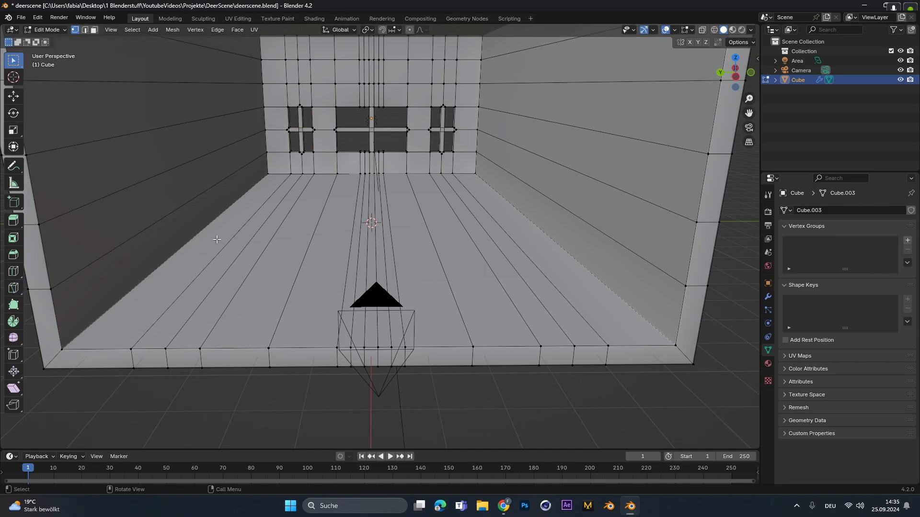
{"action": "mouse_move", "coordinate": [292, 254]}
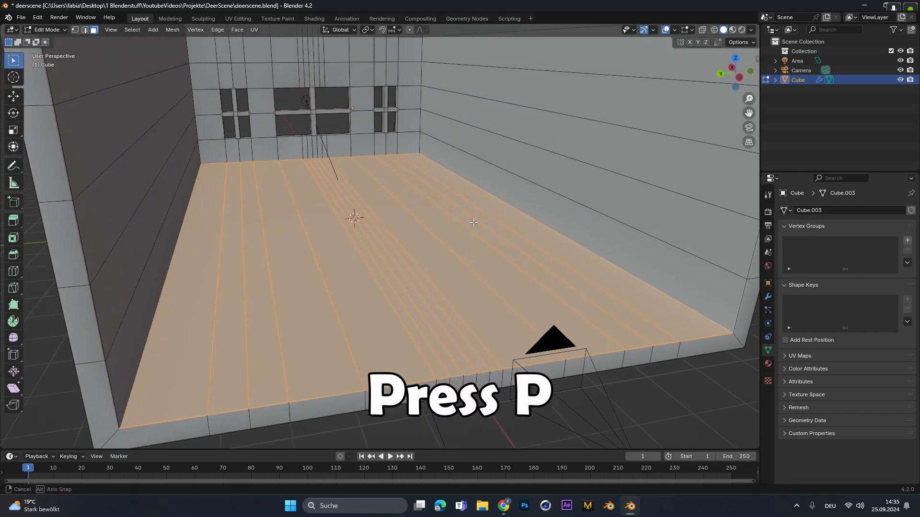
Step: Separate the selected floor faces into their own object via P > Selection
{"action": "key", "text": "p"}
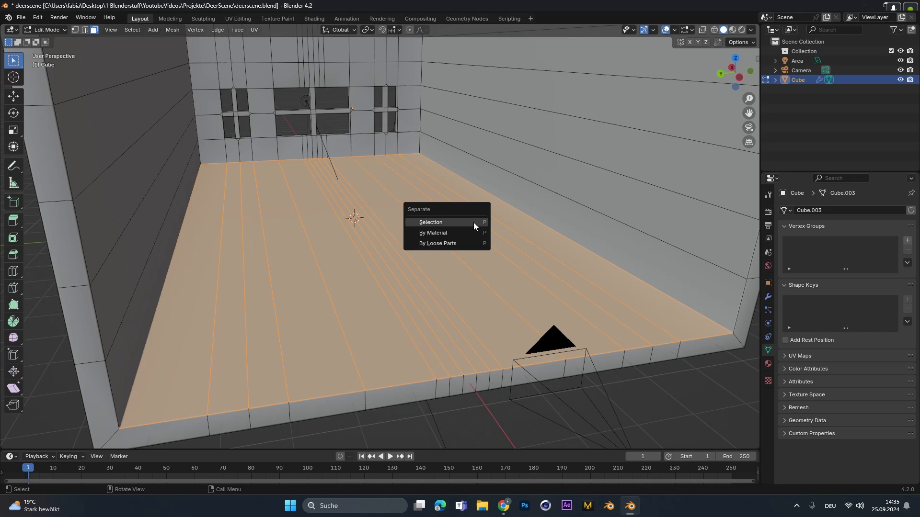
{"action": "left_click", "coordinate": [430, 221]}
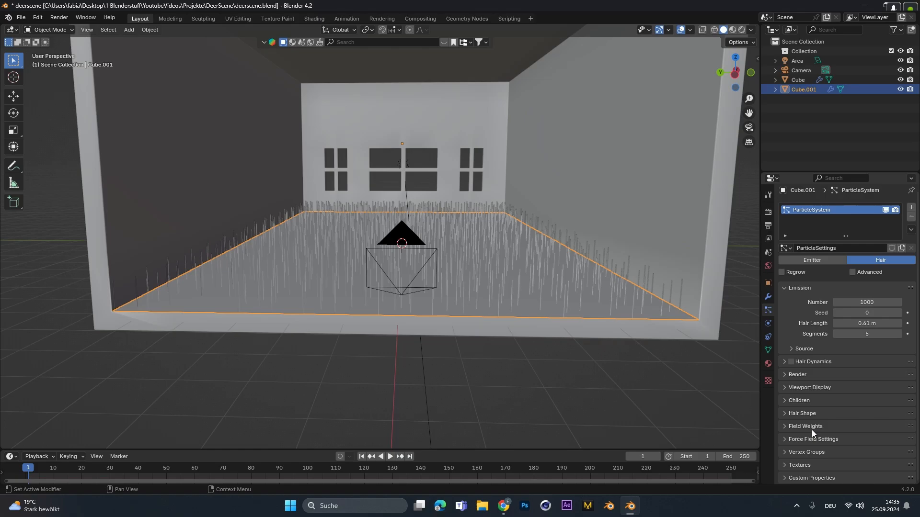
Step: Browse Quixel Bridge's 3D Plants to Goldenrods and export the set to Blender
{"action": "left_click", "coordinate": [639, 506]}
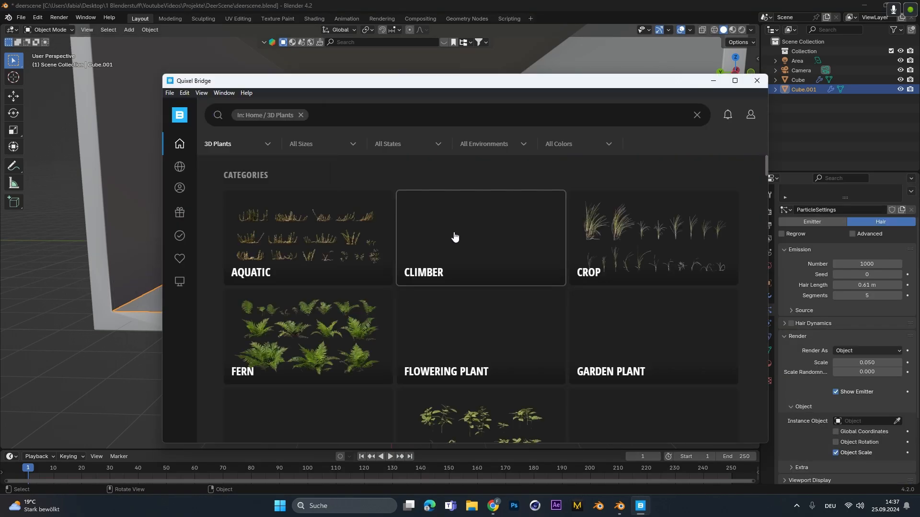
{"action": "scroll", "scroll_direction": "down", "scroll_amount": 3}
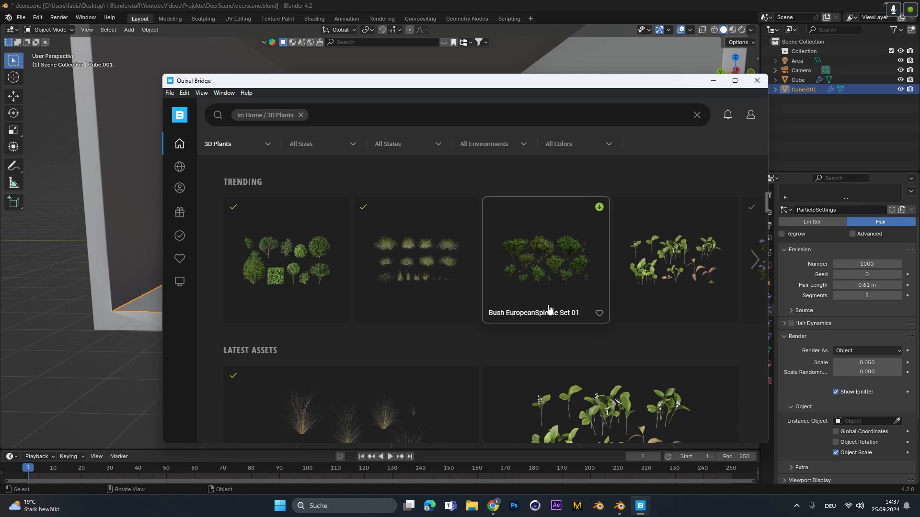
{"action": "scroll", "scroll_direction": "down", "scroll_amount": 3}
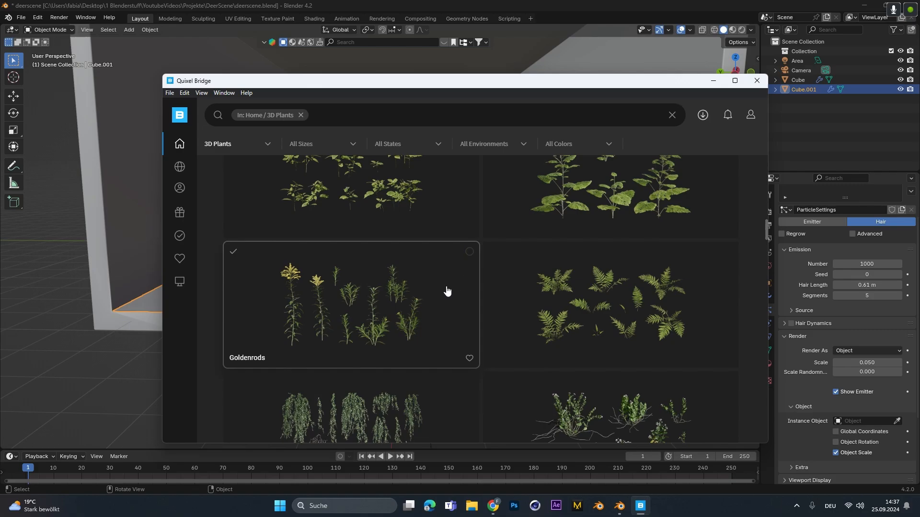
{"action": "scroll", "scroll_direction": "down", "scroll_amount": 3}
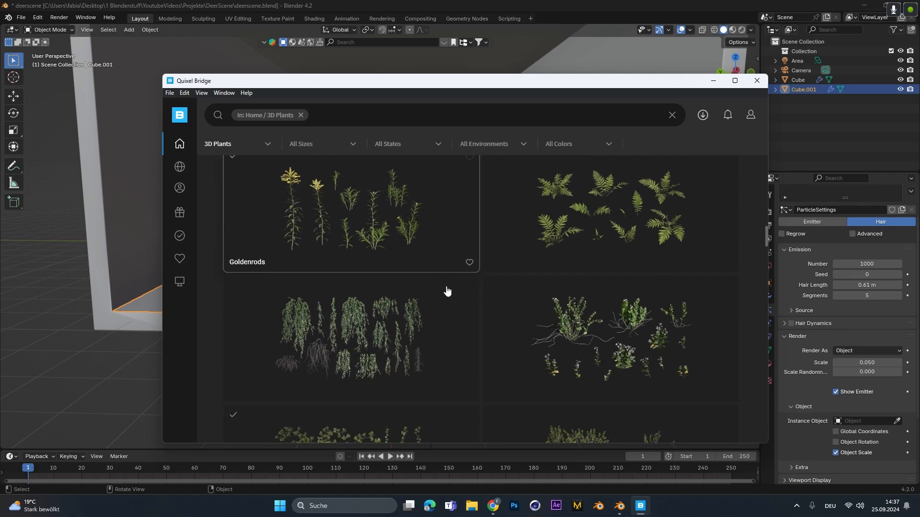
{"action": "scroll", "scroll_direction": "down", "scroll_amount": 3}
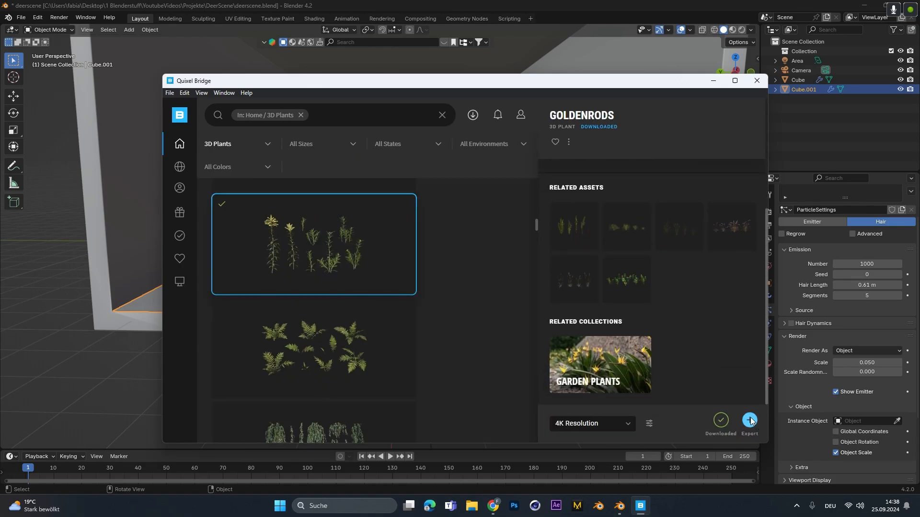
{"action": "left_click", "coordinate": [749, 422]}
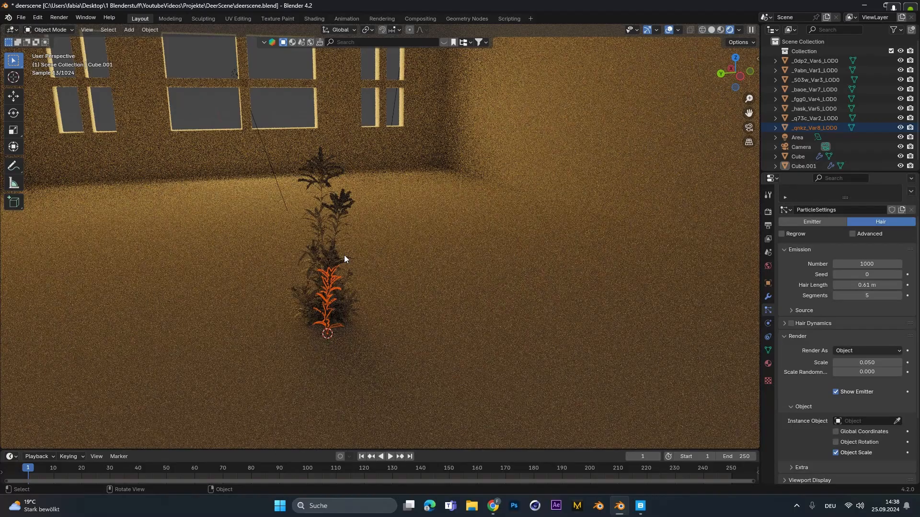
Step: Select all imported goldenrod pieces and enter Edit Mode on their meshes
{"action": "left_click_drag", "start_coordinate": [344, 259], "coordinate": [420, 266]}
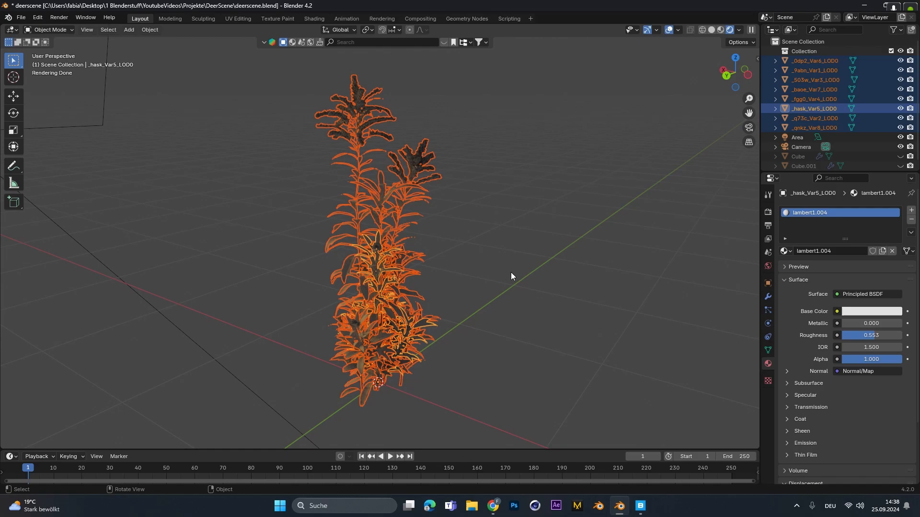
{"action": "key", "text": "Tab"}
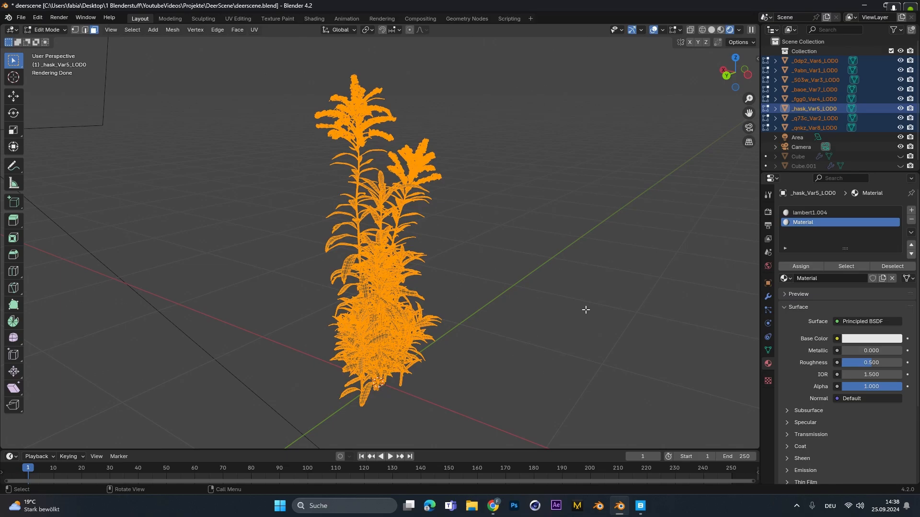
{"action": "mouse_move", "coordinate": [433, 272]}
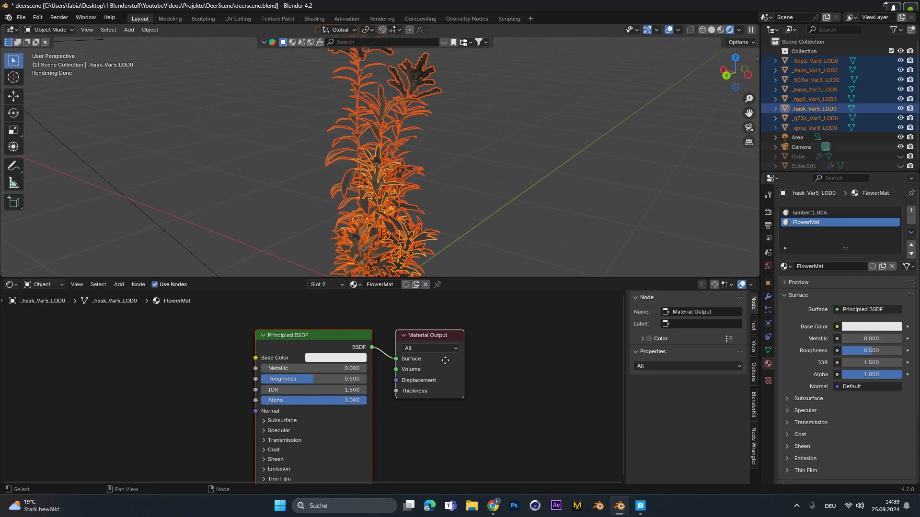
Step: Load the goldenrod Atlas texture maps into FlowerMat with Ctrl+Shift+T Principled setup
{"action": "key", "text": "shift+ctrl+t"}
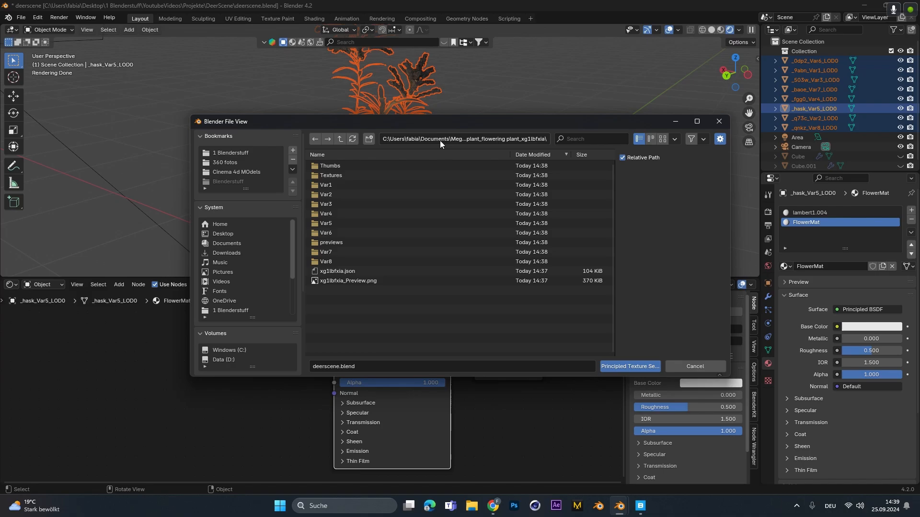
{"action": "double_click", "coordinate": [331, 174]}
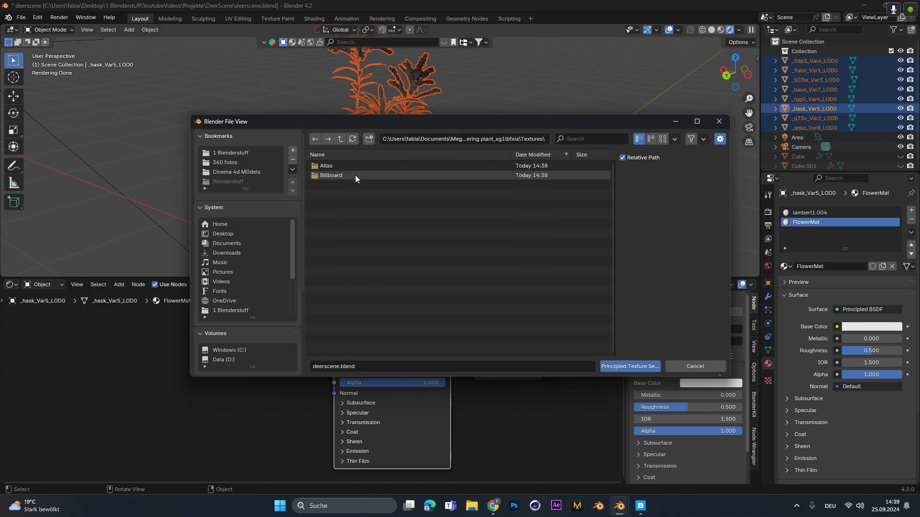
{"action": "double_click", "coordinate": [326, 166]}
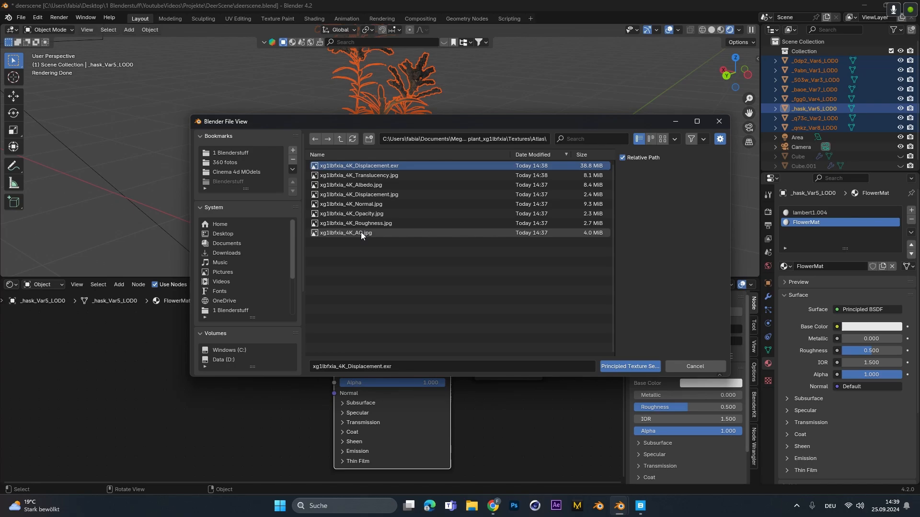
{"action": "left_click", "coordinate": [629, 366]}
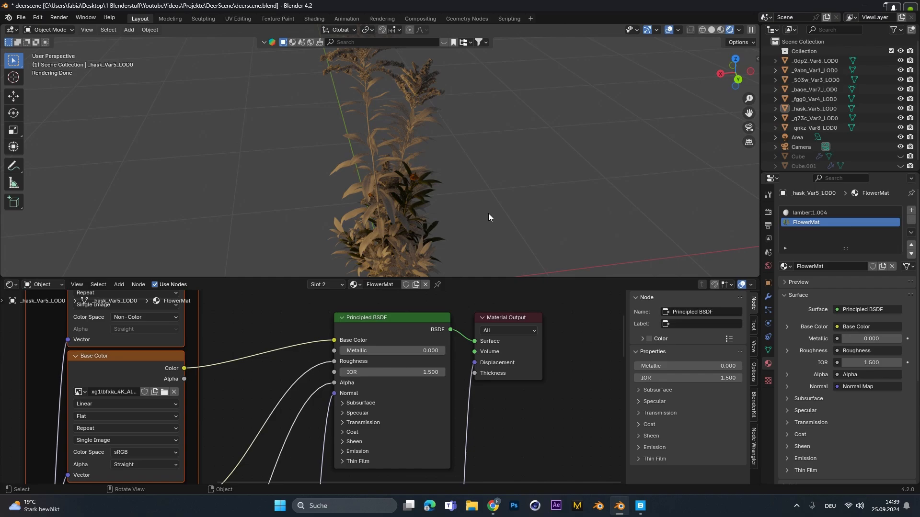
{"action": "mouse_move", "coordinate": [372, 150]}
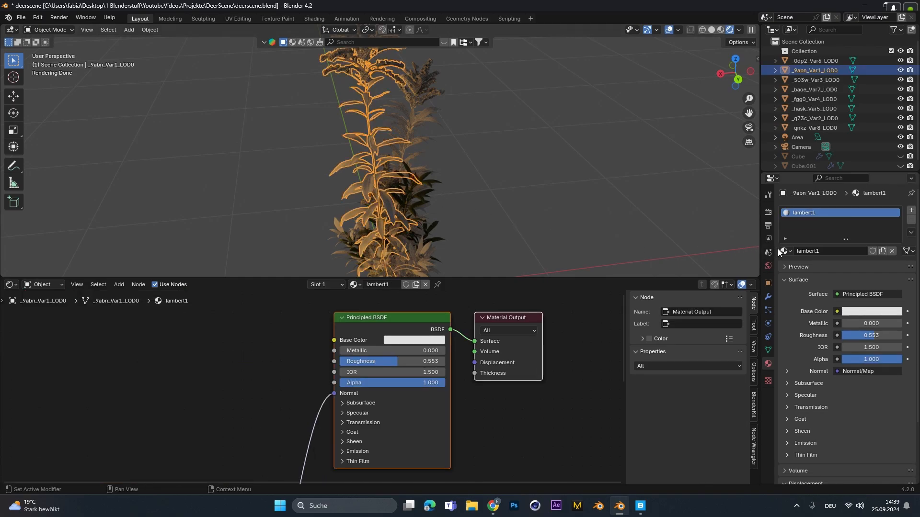
Step: Assign FlowerMat and link it to every selected plant variant via Ctrl+L Link Materials
{"action": "left_click", "coordinate": [784, 251]}
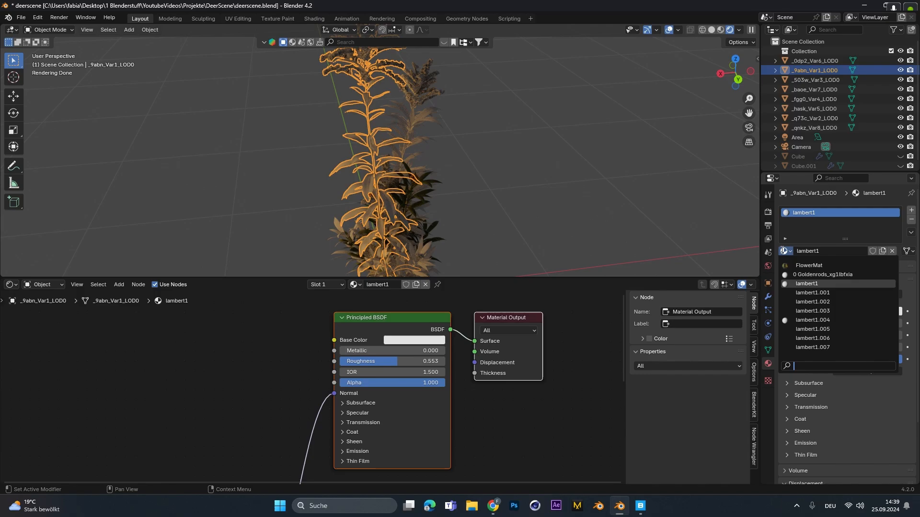
{"action": "left_click", "coordinate": [809, 265]}
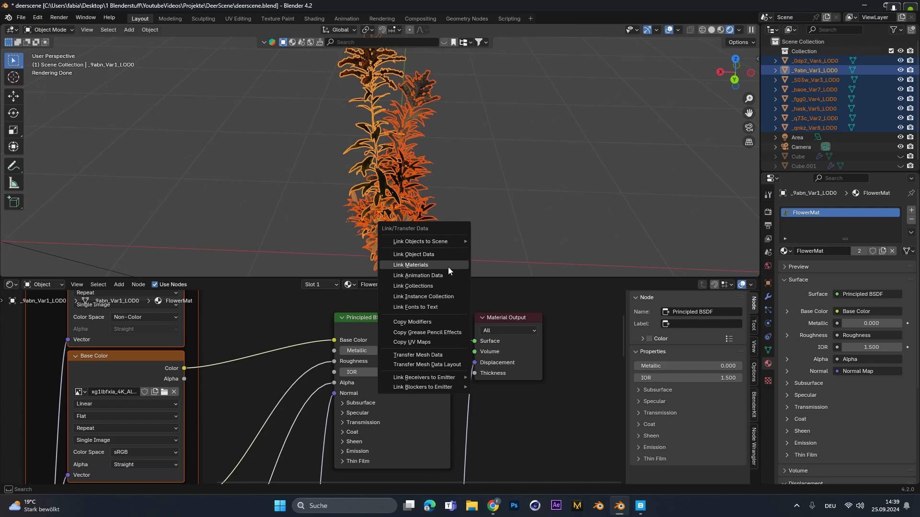
{"action": "key", "text": "ctrl+l"}
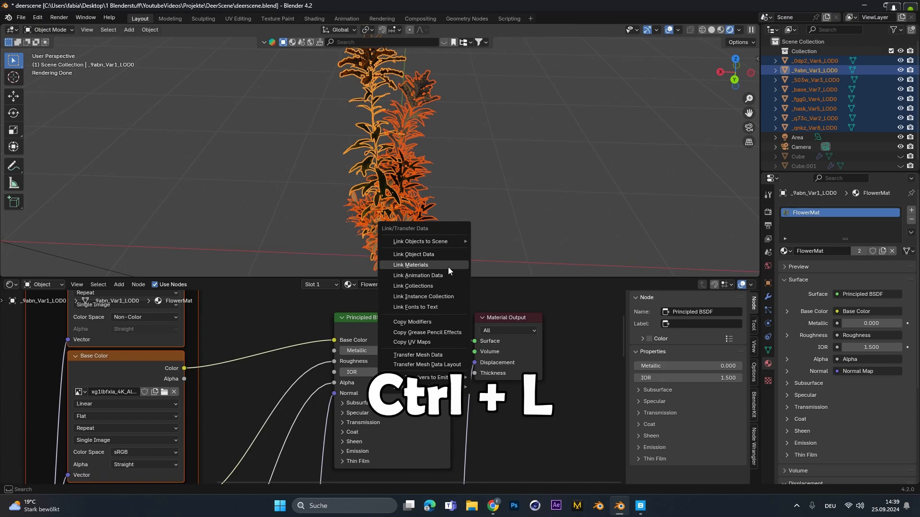
{"action": "key", "text": "ctrl+l"}
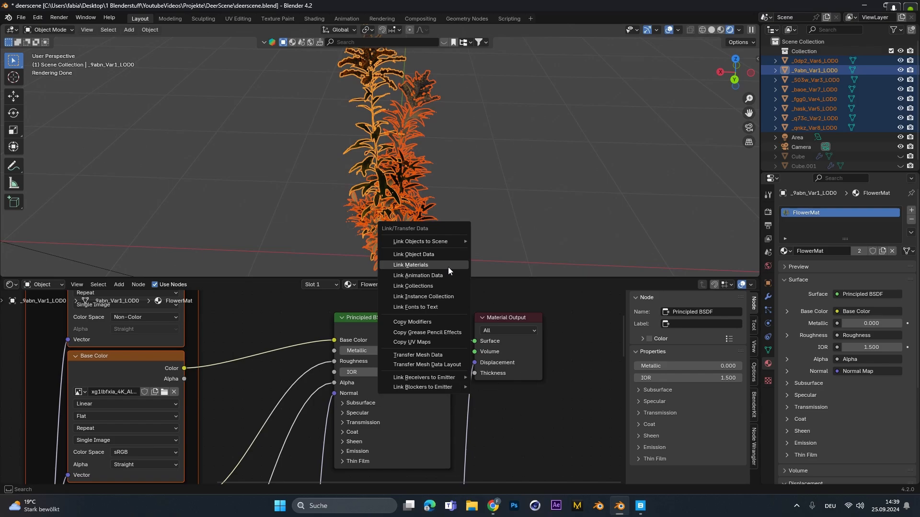
{"action": "left_click", "coordinate": [411, 265]}
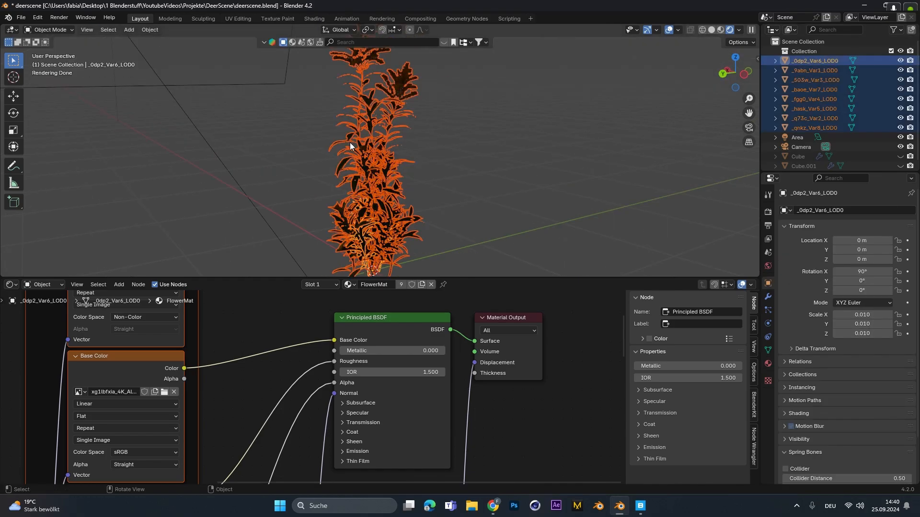
Step: Move the selected plants into a new collection named Flower
{"action": "key", "text": "m"}
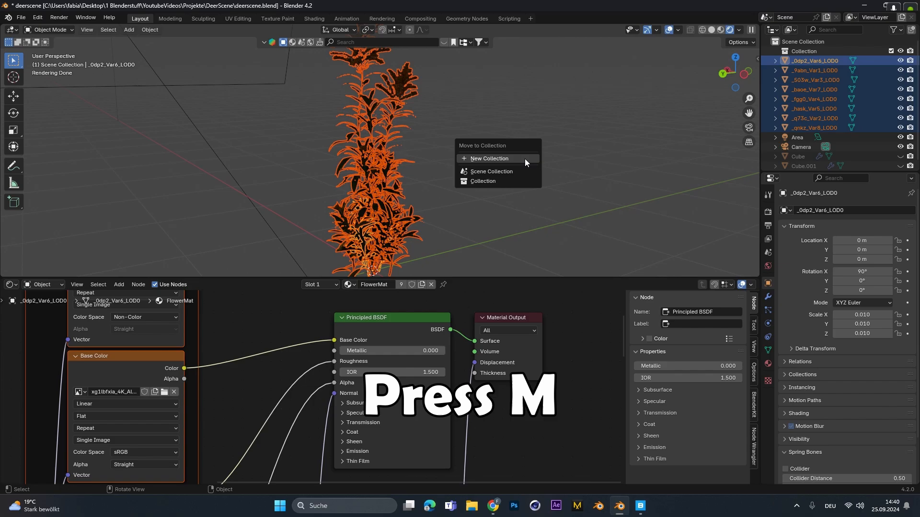
{"action": "left_click", "coordinate": [489, 159]}
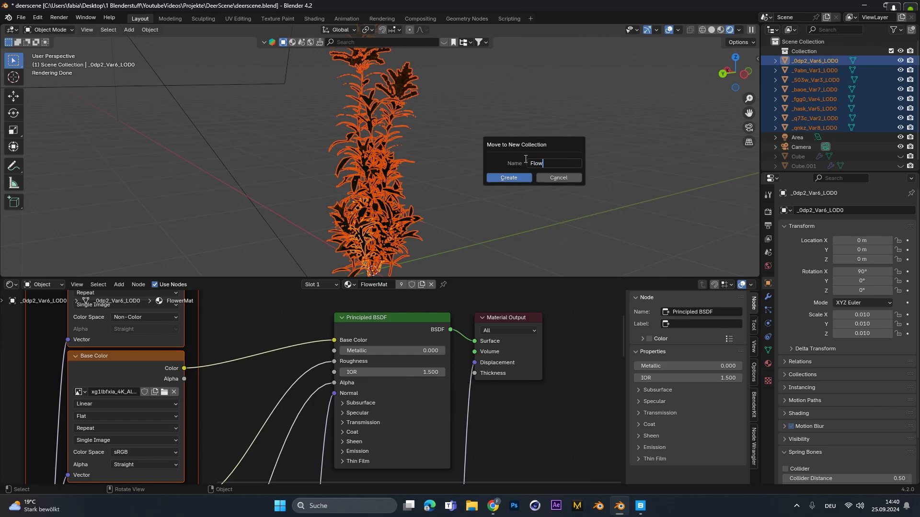
{"action": "left_click", "coordinate": [508, 178]}
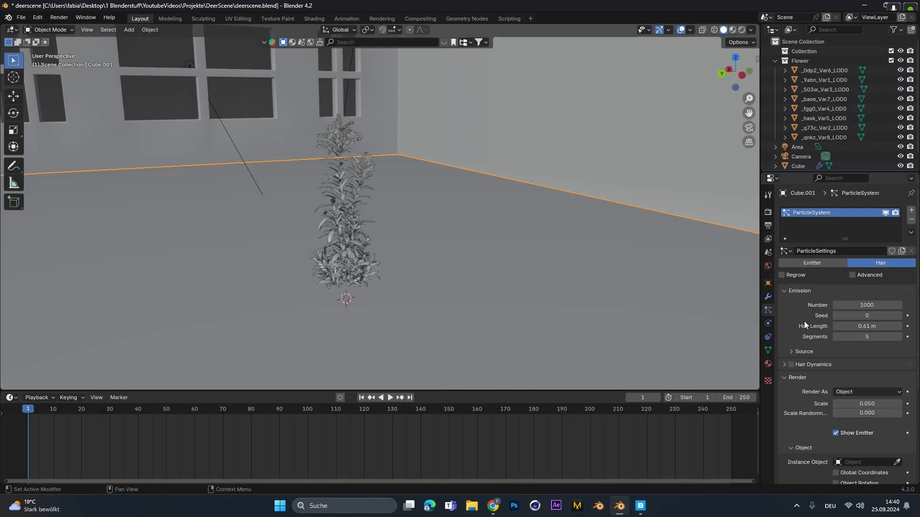
Step: Render the floor's particles as Flower collection instances at Scale 1.000
{"action": "left_click", "coordinate": [867, 372]}
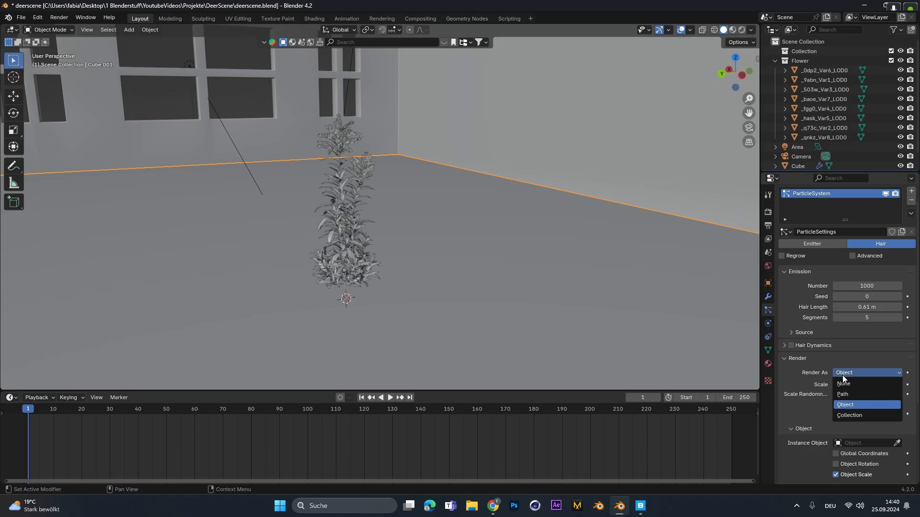
{"action": "left_click", "coordinate": [849, 415]}
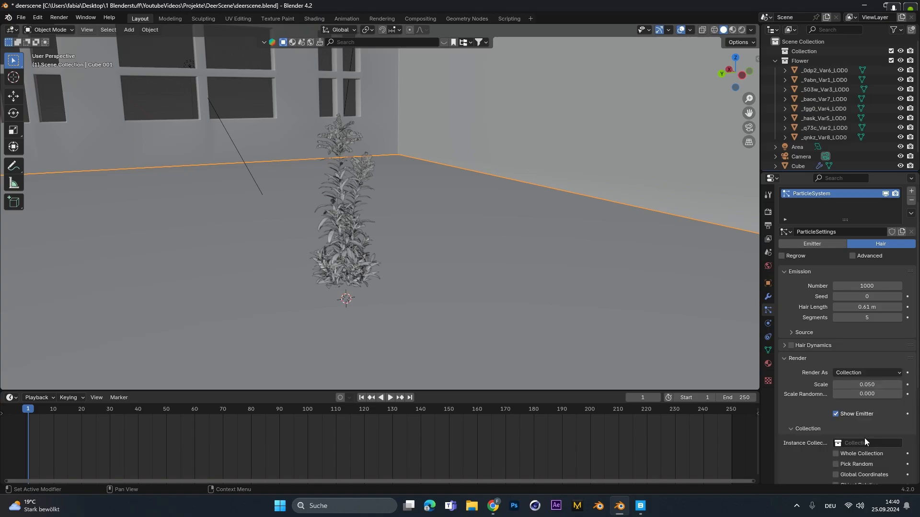
{"action": "left_click", "coordinate": [867, 442]}
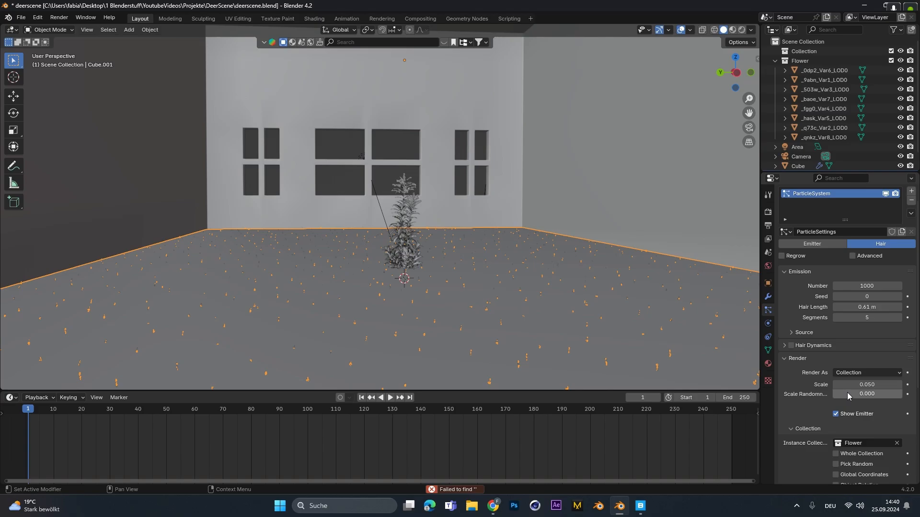
{"action": "type", "text": "1.000"}
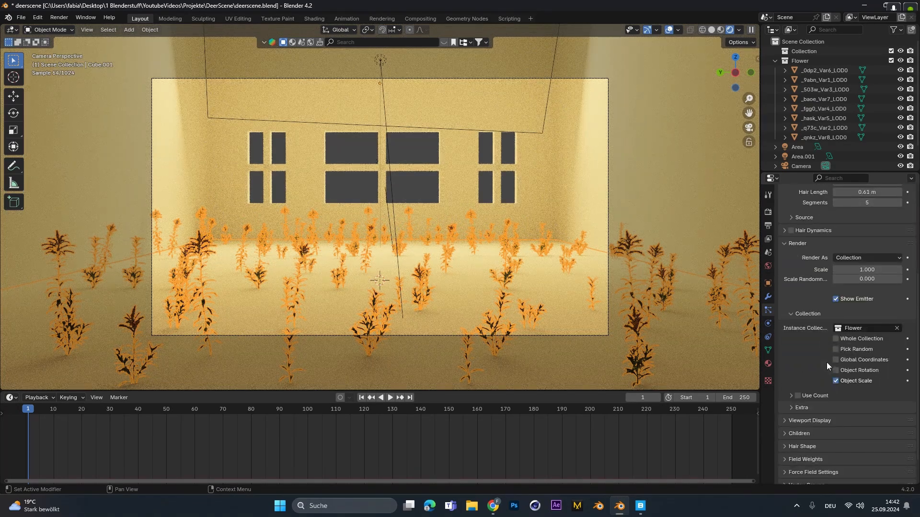
Step: Enable Interpolated children with display amount 25 and randomize the flowers' rotation
{"action": "left_click", "coordinate": [889, 415]}
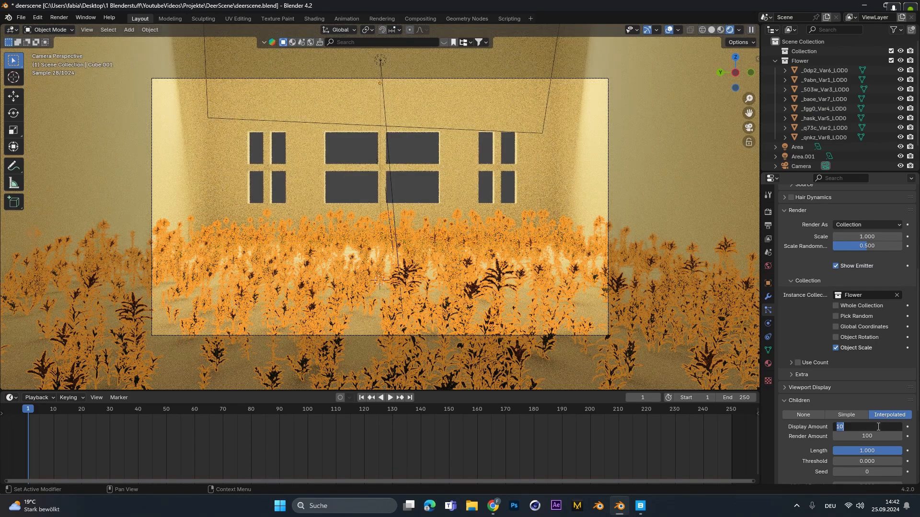
{"action": "type", "text": "25"}
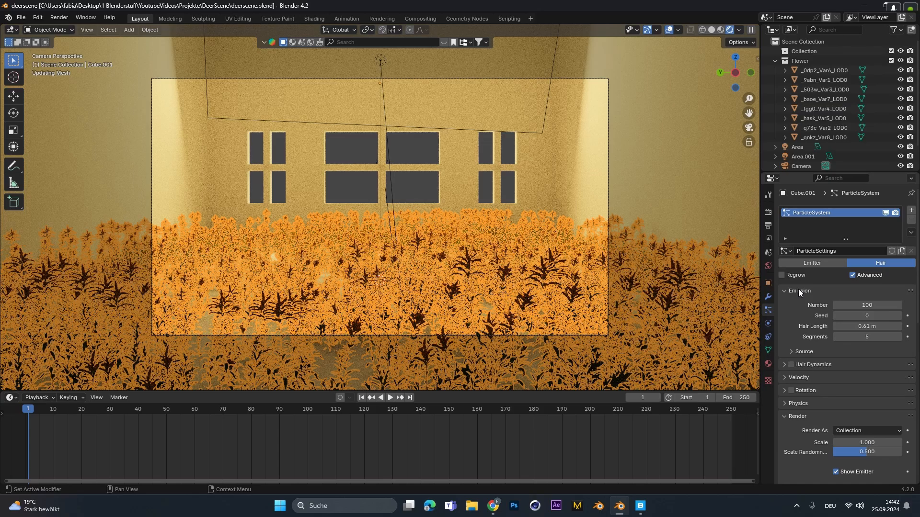
{"action": "left_click", "coordinate": [798, 290]}
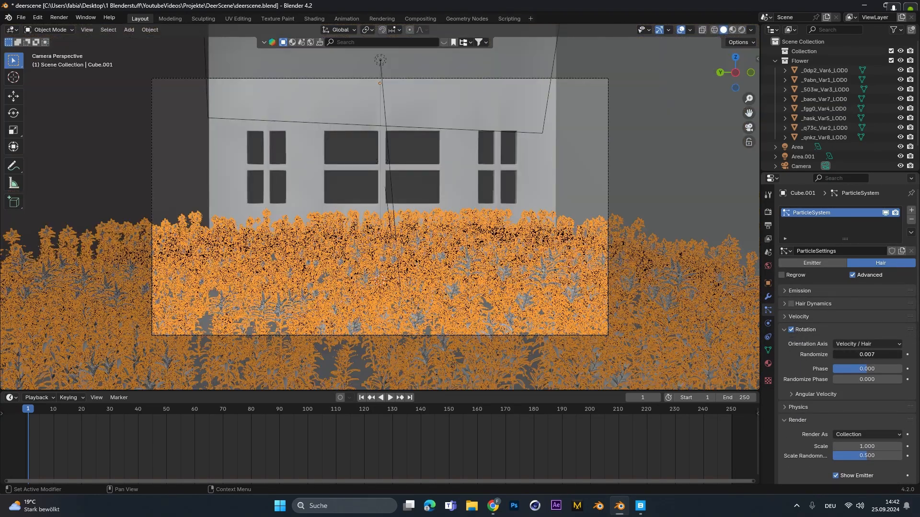
{"action": "left_click_drag", "start_coordinate": [857, 354], "coordinate": [874, 354]}
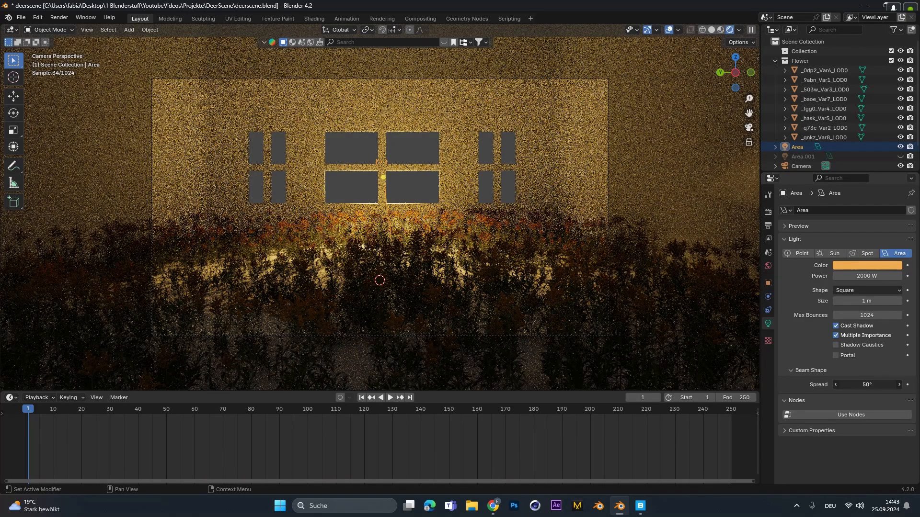
Step: Search the BlenderKit asset library for 'wood' materials
{"action": "left_click_drag", "start_coordinate": [869, 384], "coordinate": [892, 384]}
{"action": "type", "text": "wood"}
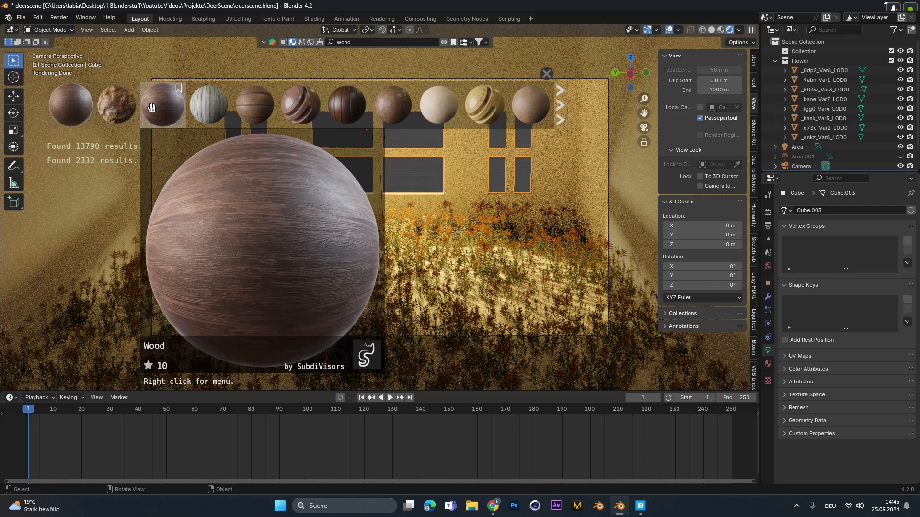
Step: Apply a Wood material from the BlenderKit results to the cube
{"action": "left_click", "coordinate": [387, 105]}
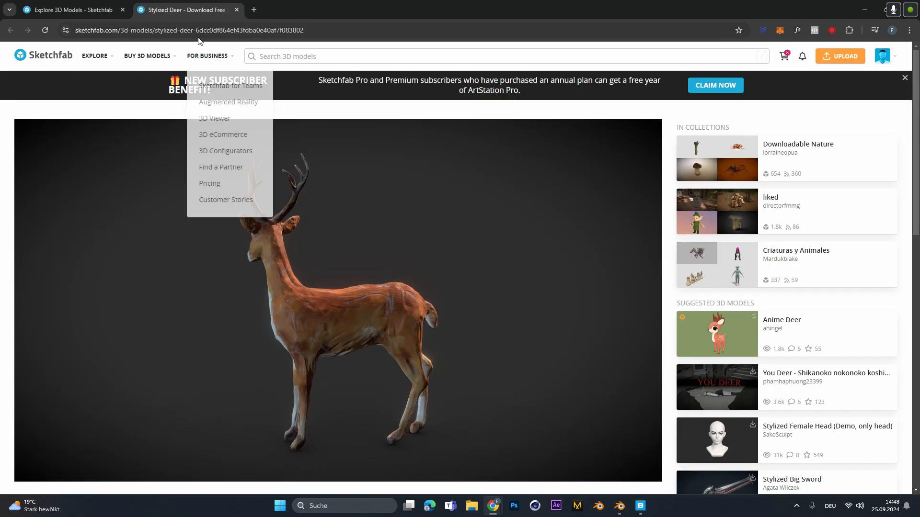
Step: Copy the Stylized Deer page URL from the browser address bar
{"action": "left_click", "coordinate": [188, 29]}
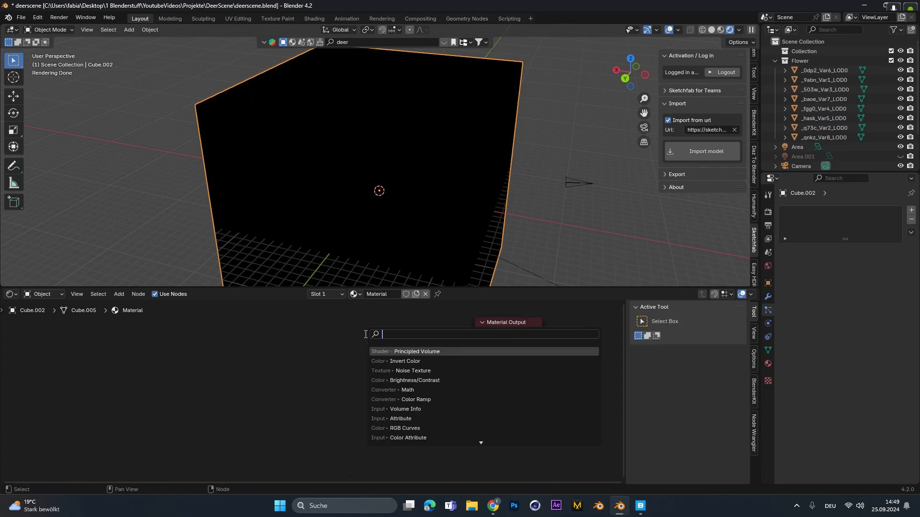
Step: Add a Principled Volume shader to the fog box material
{"action": "left_click", "coordinate": [417, 352]}
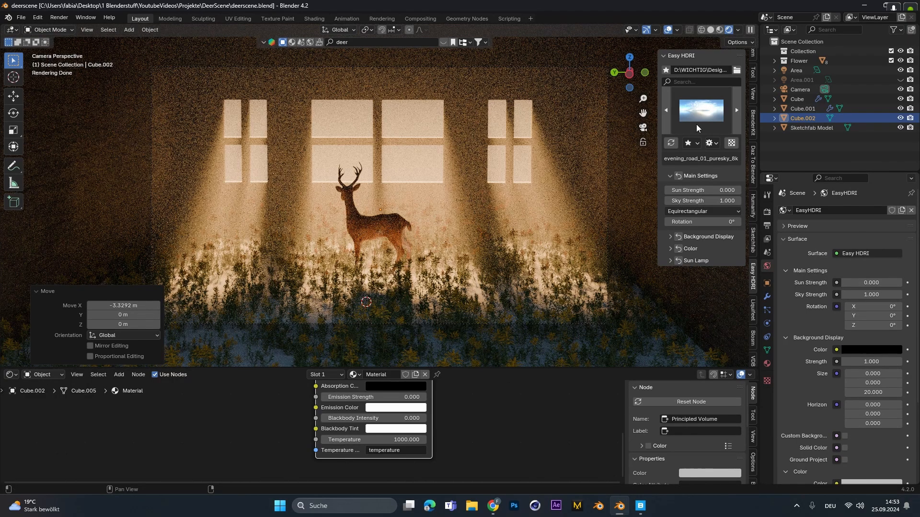
Step: Choose the 460-free-hdri-skies image in Easy HDRI and save the file
{"action": "left_click", "coordinate": [700, 110]}
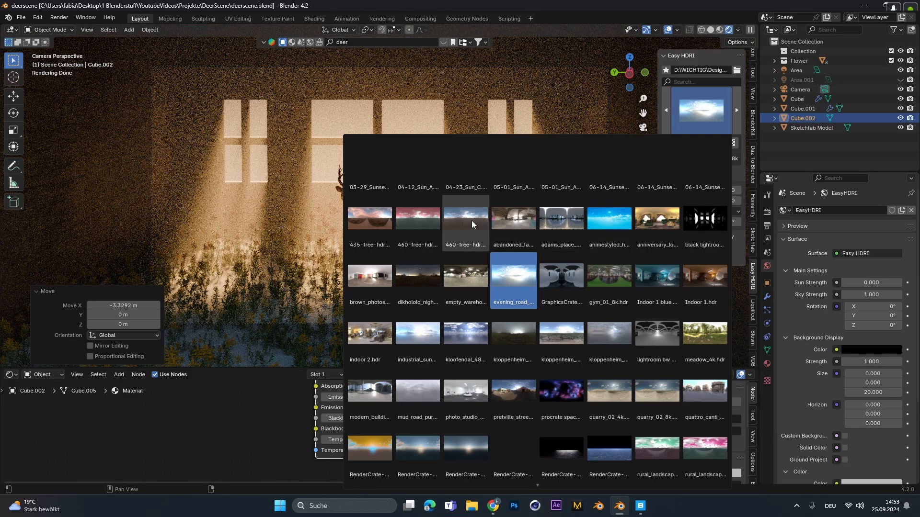
{"action": "left_click", "coordinate": [465, 219]}
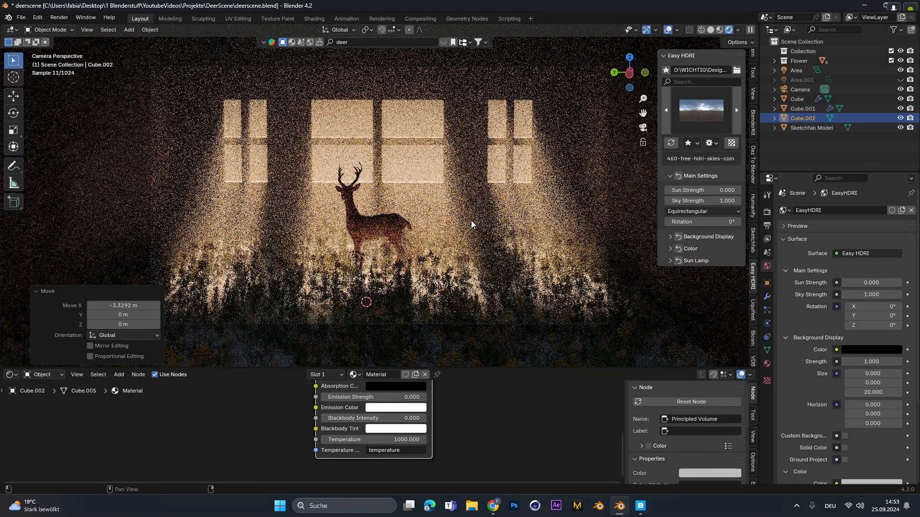
{"action": "key", "text": "ctrl+s"}
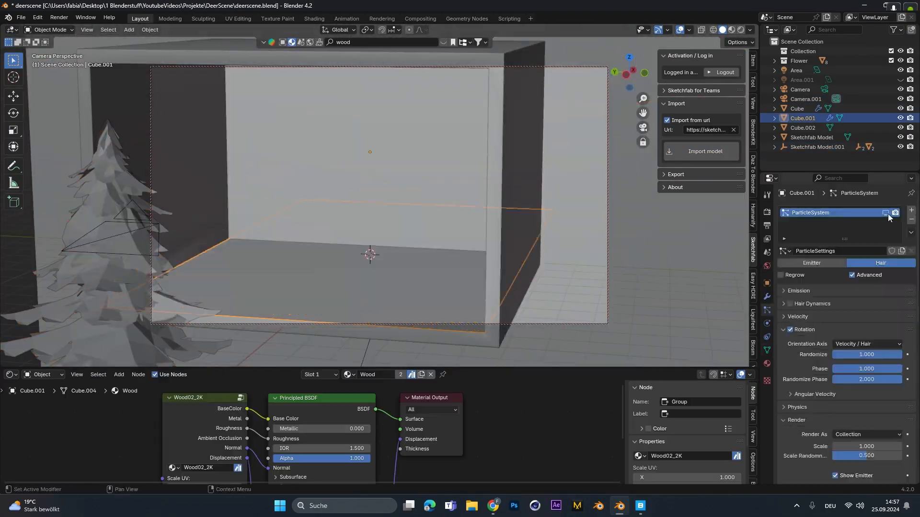
Step: Select Cube.002 in the Outliner and hide the fog volume box
{"action": "left_click", "coordinate": [803, 128]}
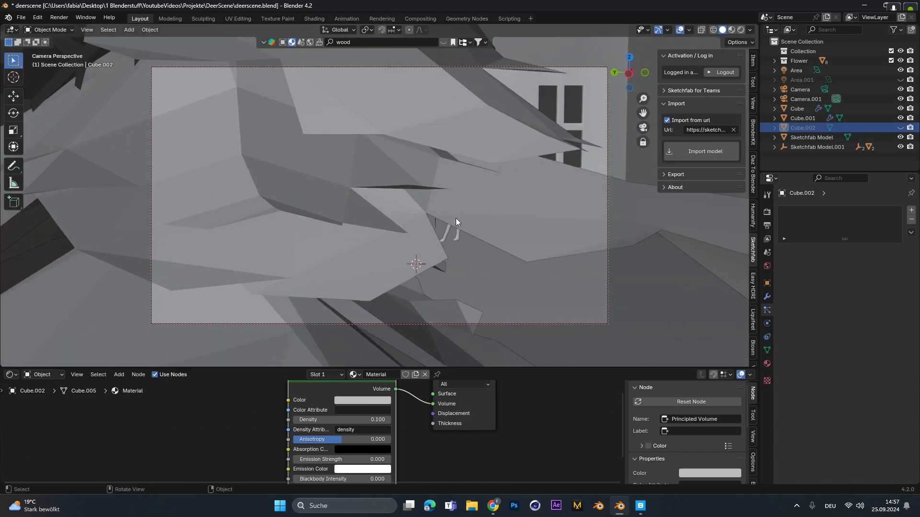
{"action": "key", "text": "ctrl+v"}
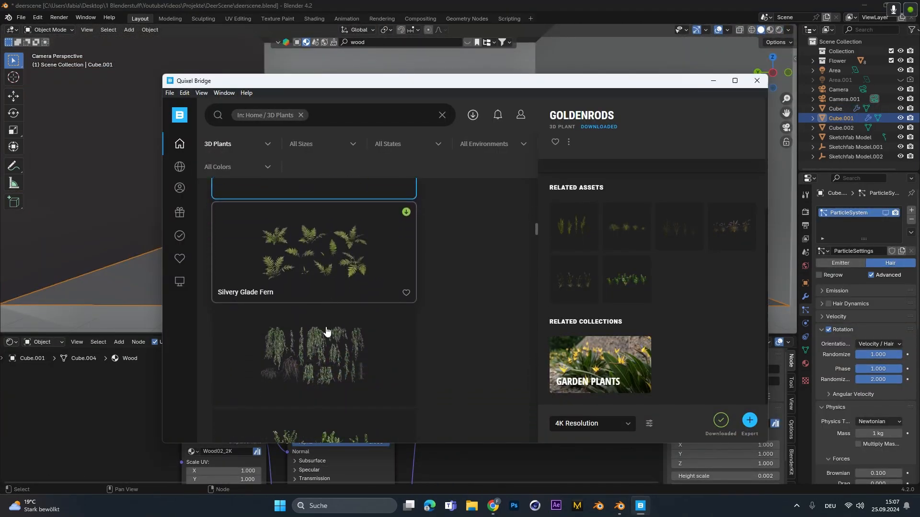
Step: Export the Silvery Glade Fern from 3D Plants into the Blender scene
{"action": "left_click", "coordinate": [312, 258]}
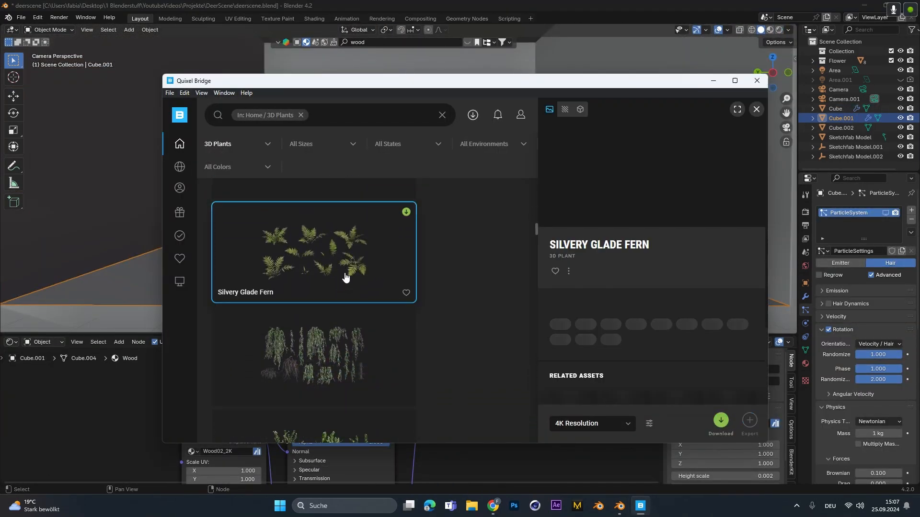
{"action": "left_click", "coordinate": [756, 81]}
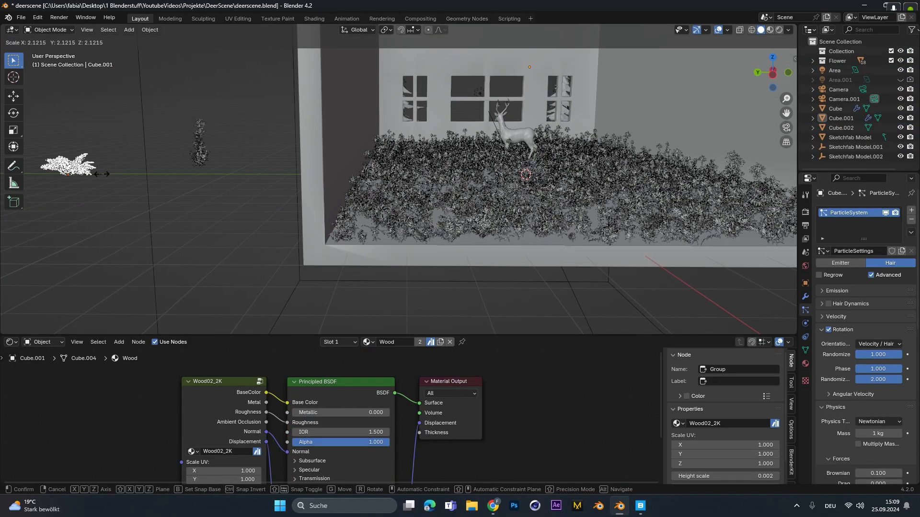
Step: Scale the imported ferns to about 2.12 times their size
{"action": "key", "text": "F12"}
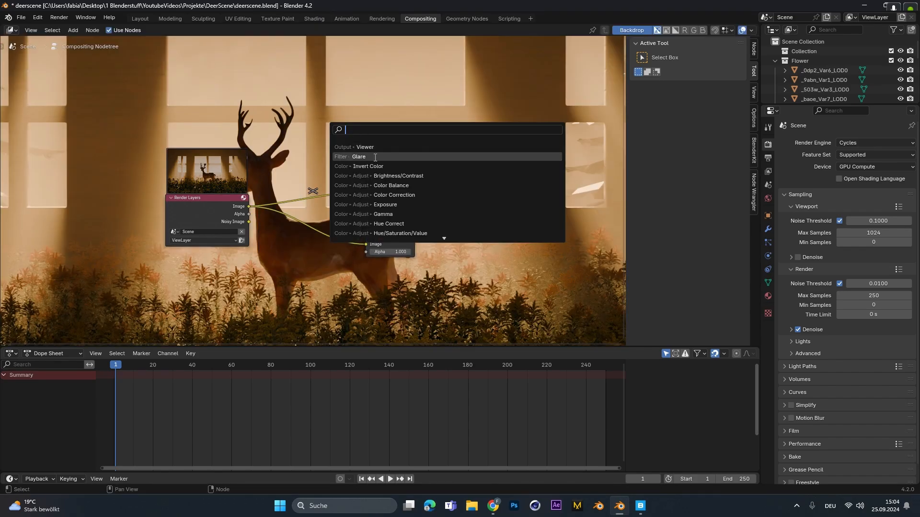
Step: Add a Filter > Glare node to the compositor for bloom
{"action": "left_click", "coordinate": [358, 156]}
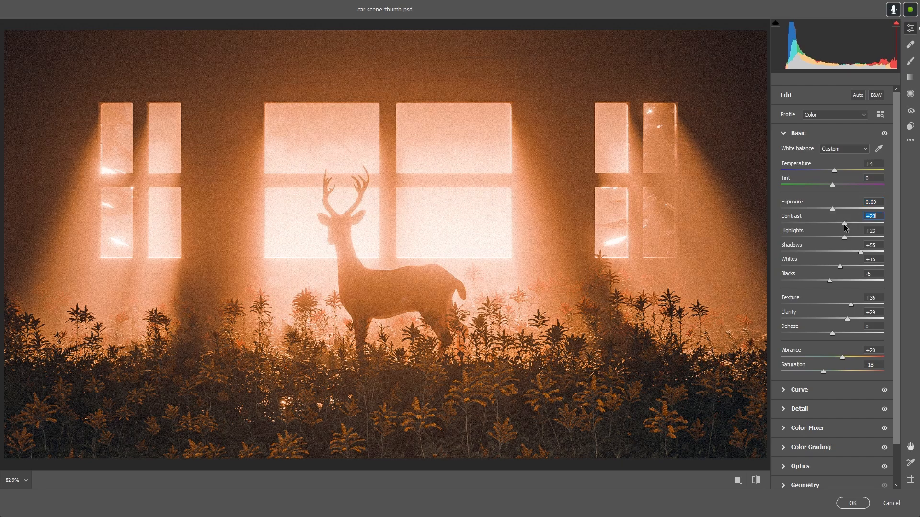
Step: Raise the Contrast slider in Camera Raw to +25 on the deer render
{"action": "left_click_drag", "start_coordinate": [843, 224], "coordinate": [846, 225]}
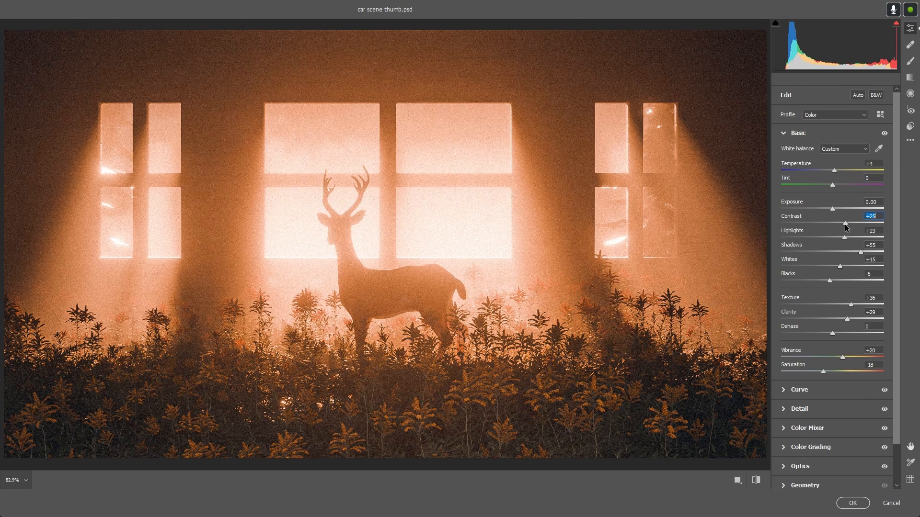